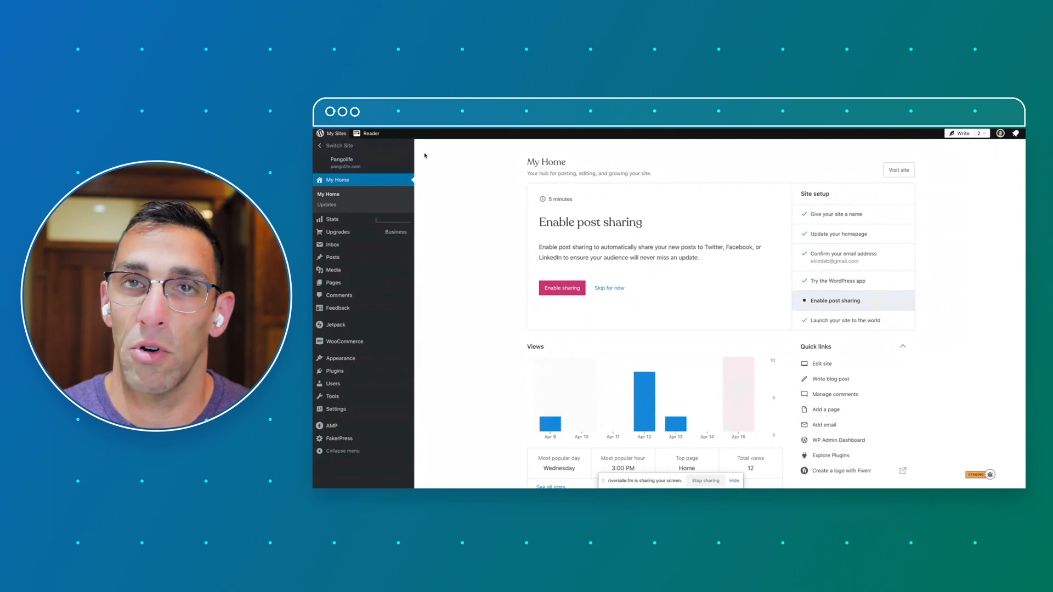
mouse_move(472, 166)
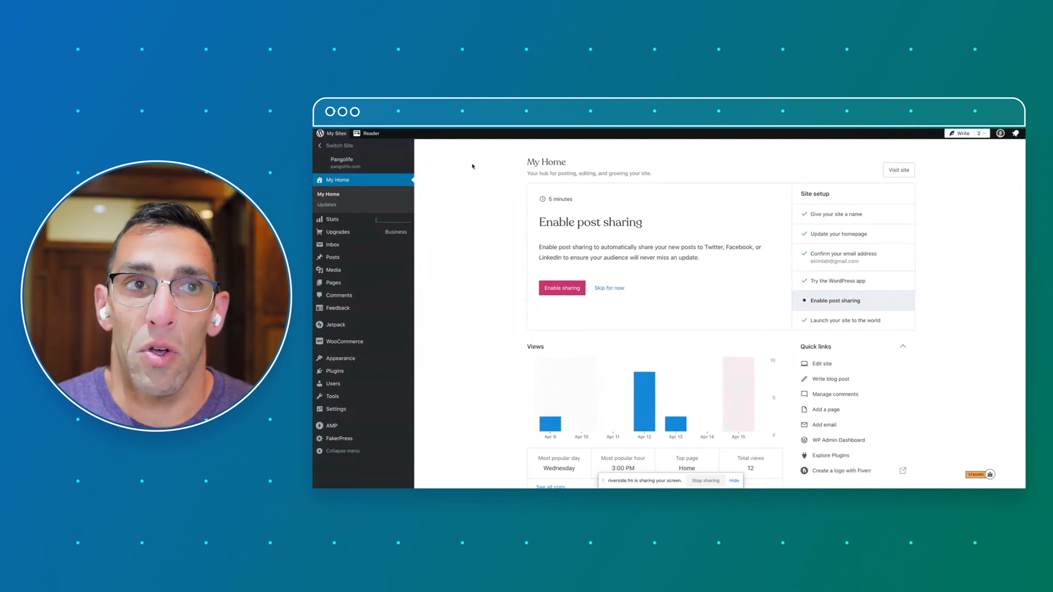
mouse_move(334, 371)
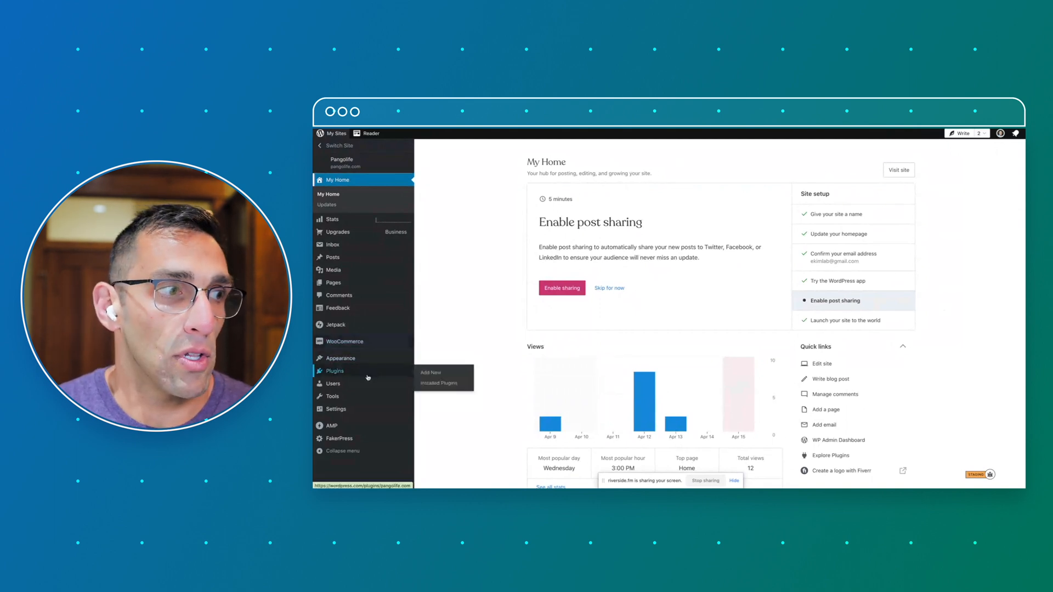
- Browse the plugin marketplace past Premium plugins to featured free ones like WooCommerce and Yoast SEO
left_click(332, 370)
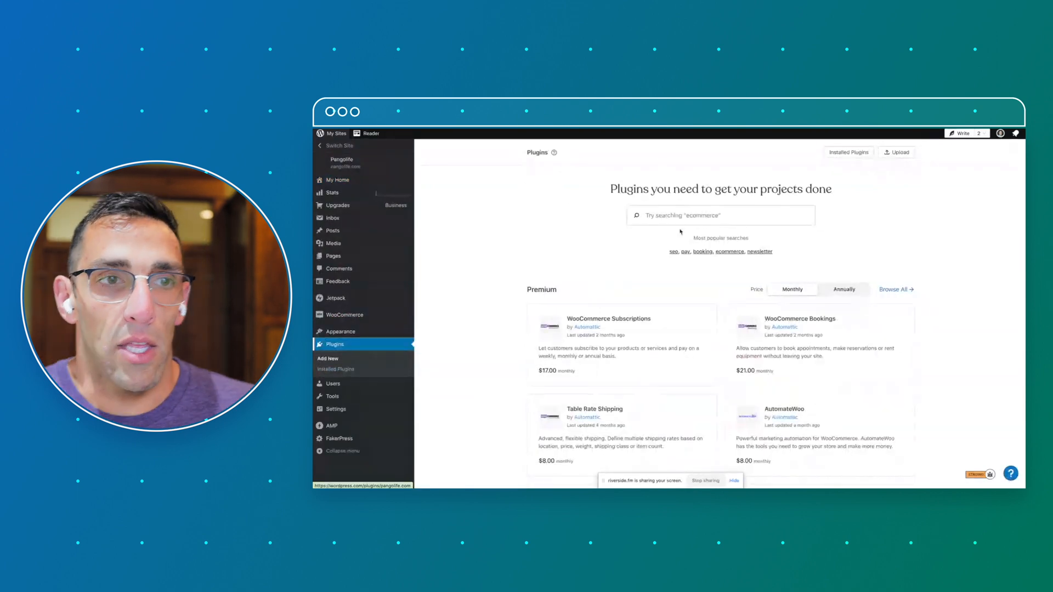
mouse_move(986, 221)
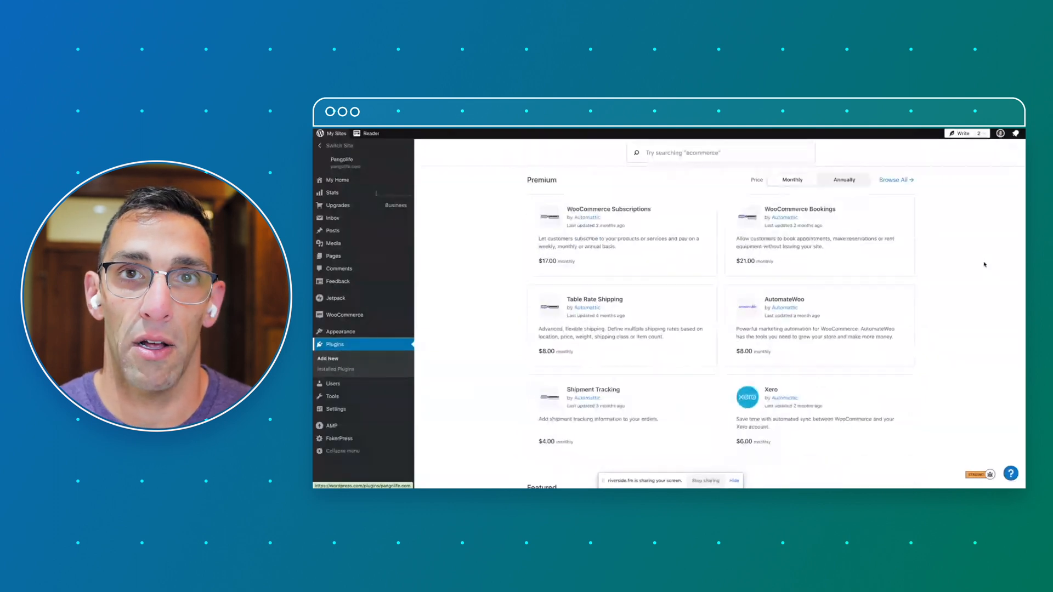
scroll("down", 3)
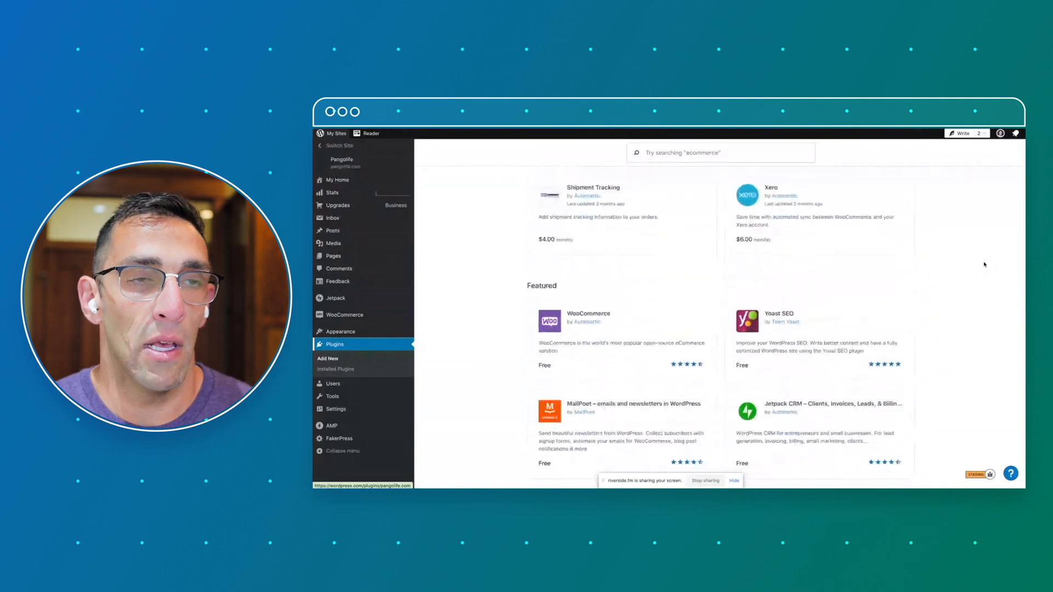
scroll("down", 3)
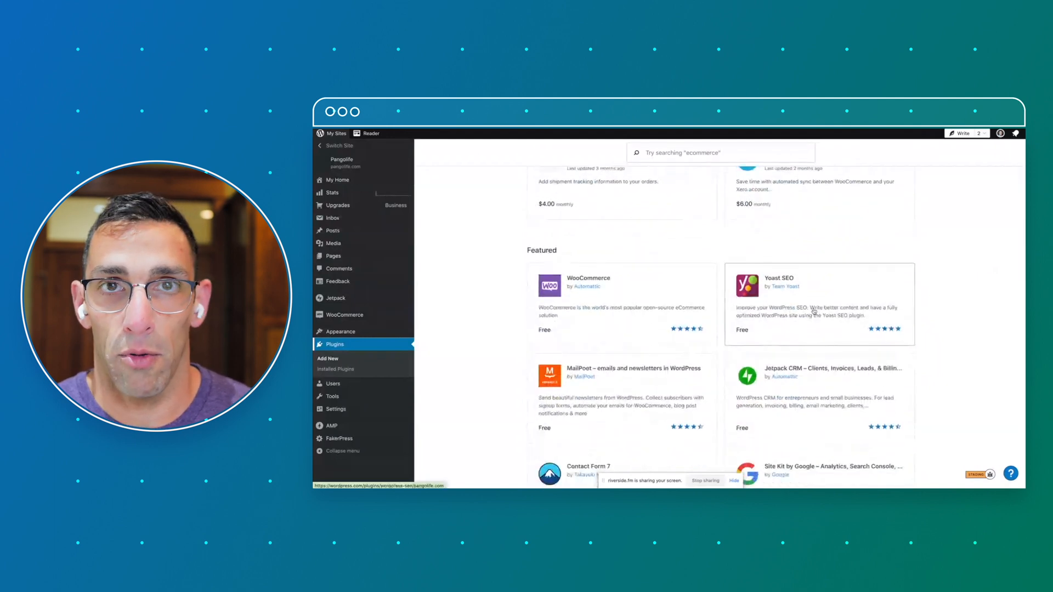
scroll("down", 3)
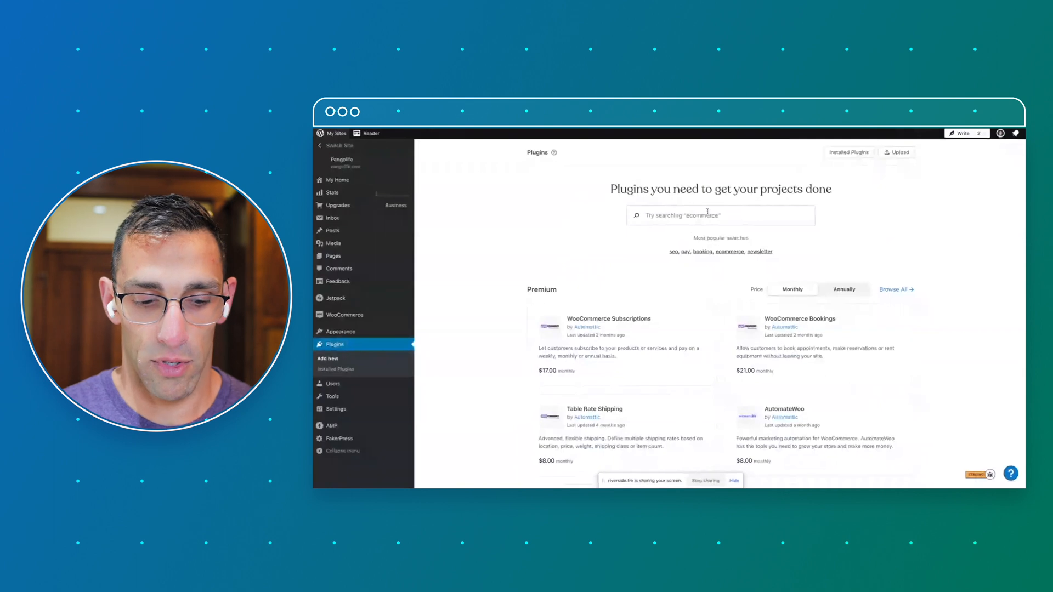
- Search plugins for 'color' and scroll to Custom Login Page Customizer by Colorlib
type("colors")
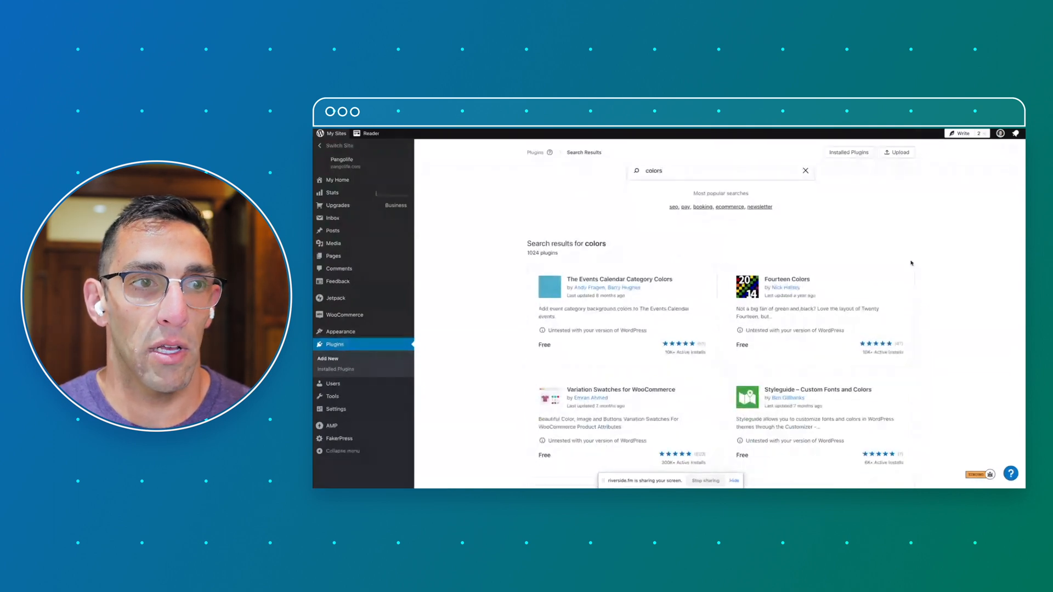
scroll("down", 3)
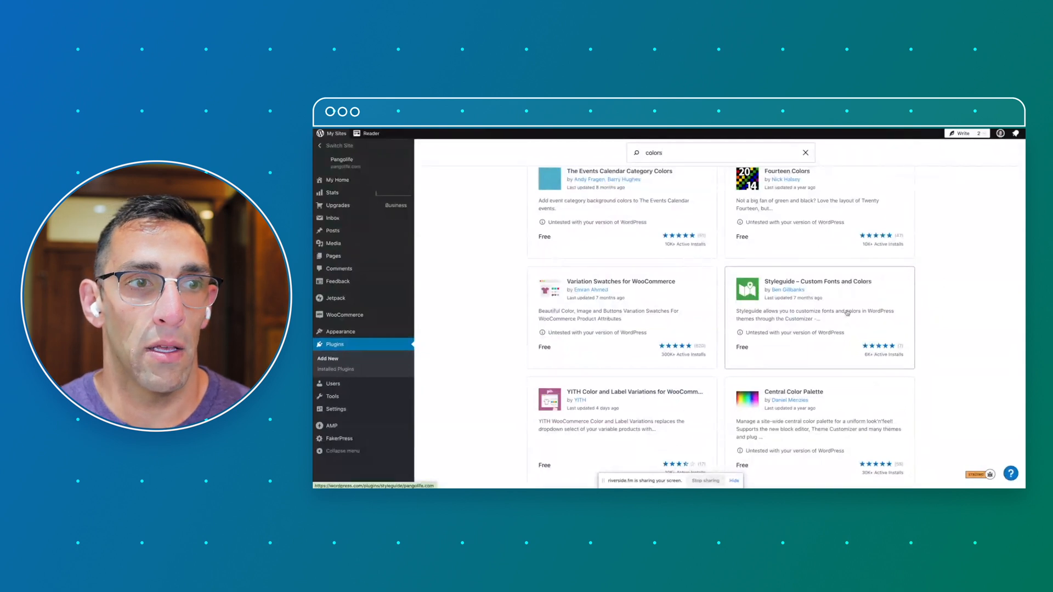
scroll("down", 3)
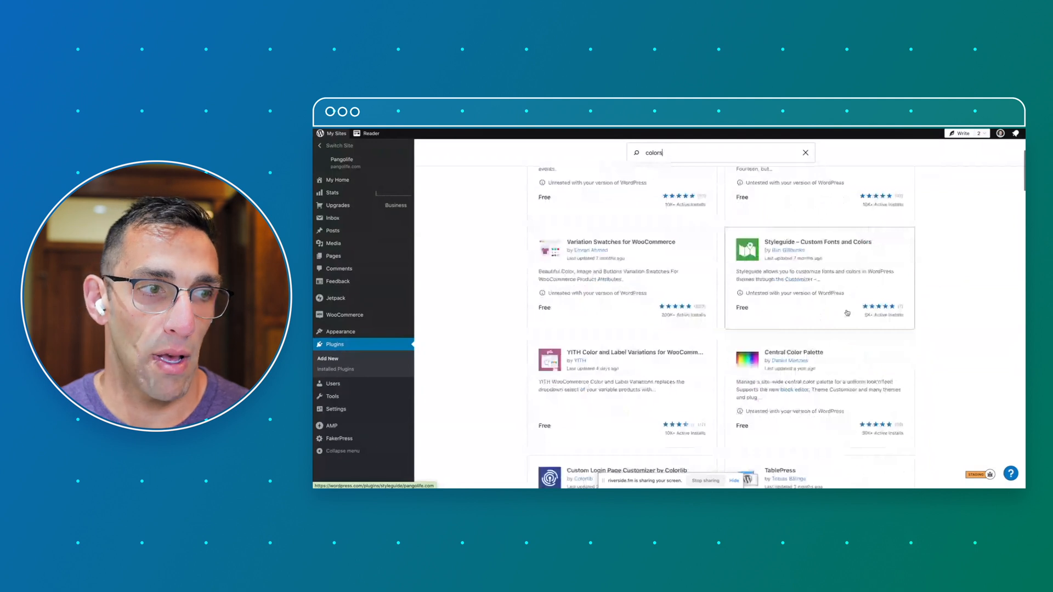
scroll("down", 3)
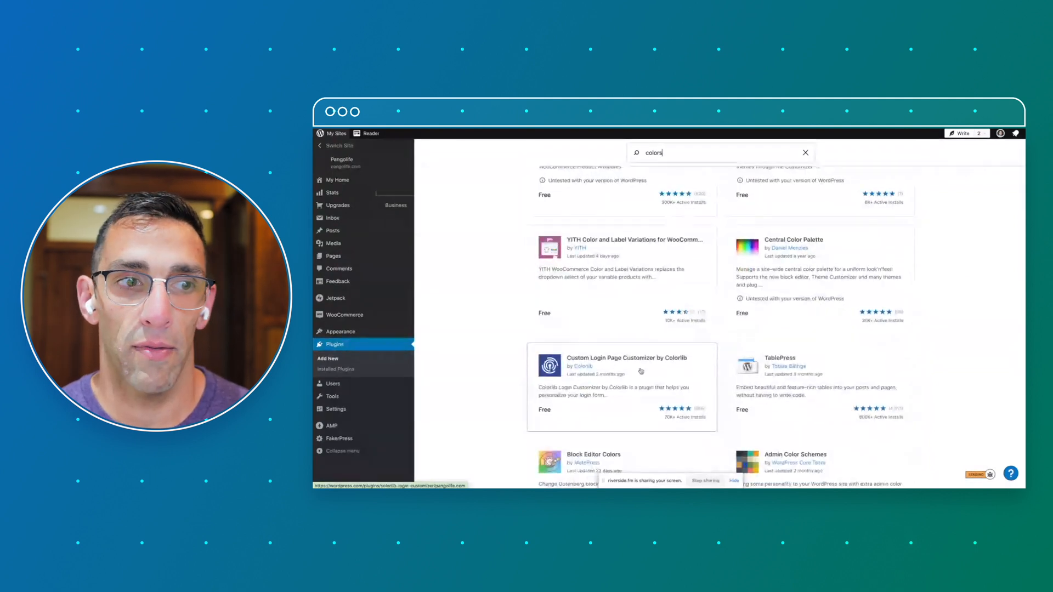
- Install and activate Custom Login Page Customizer by Colorlib from its details page
left_click(608, 365)
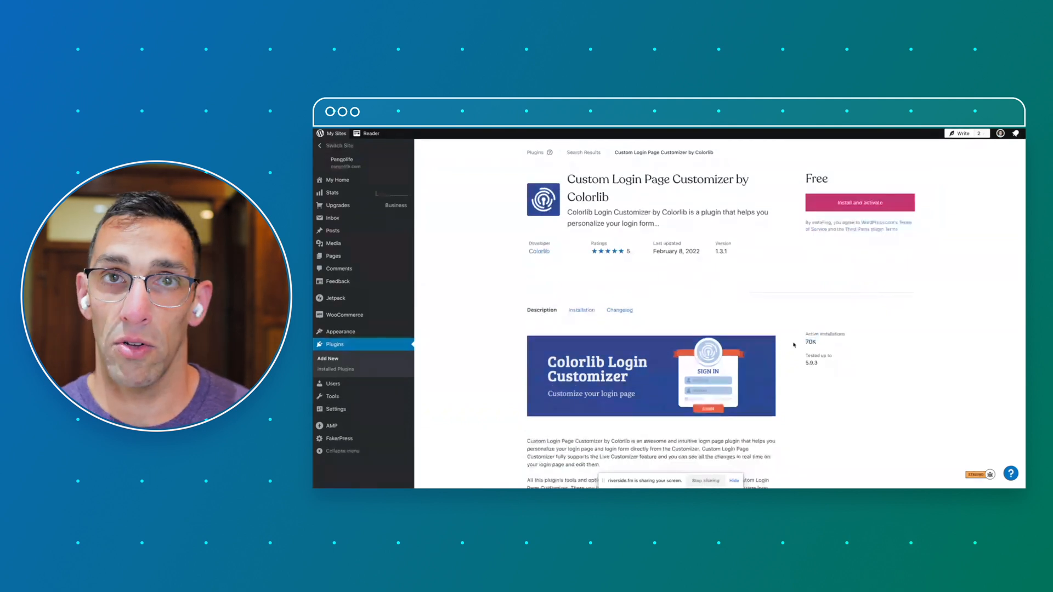
scroll("down", 3)
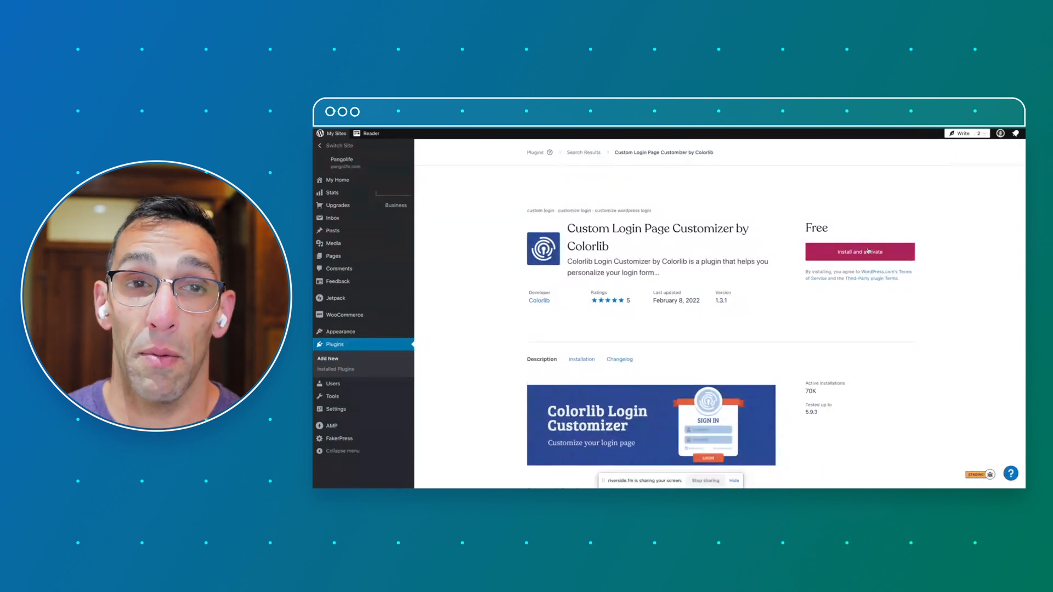
left_click(859, 252)
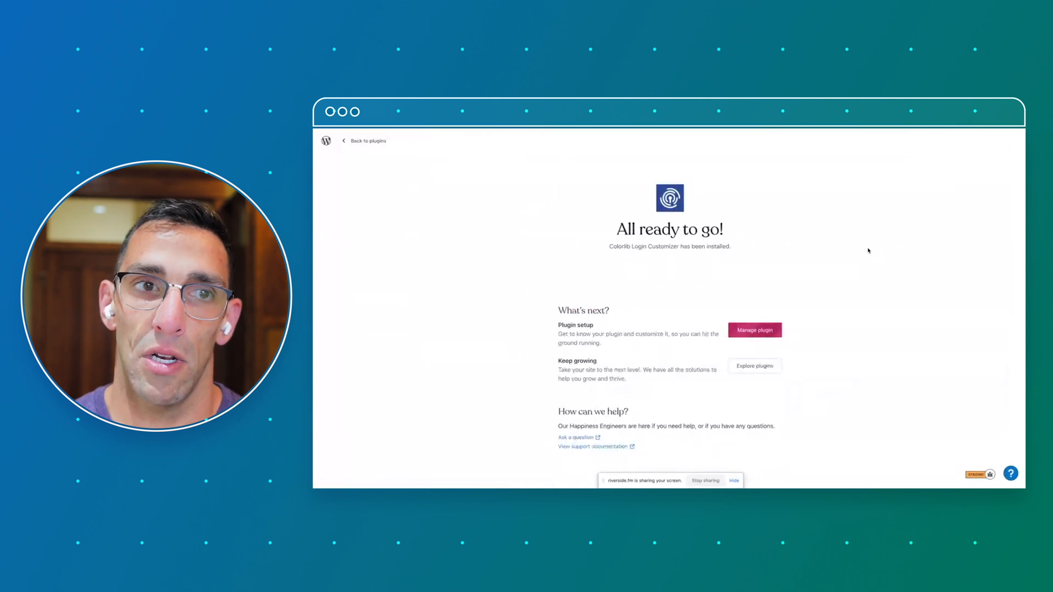
mouse_move(756, 346)
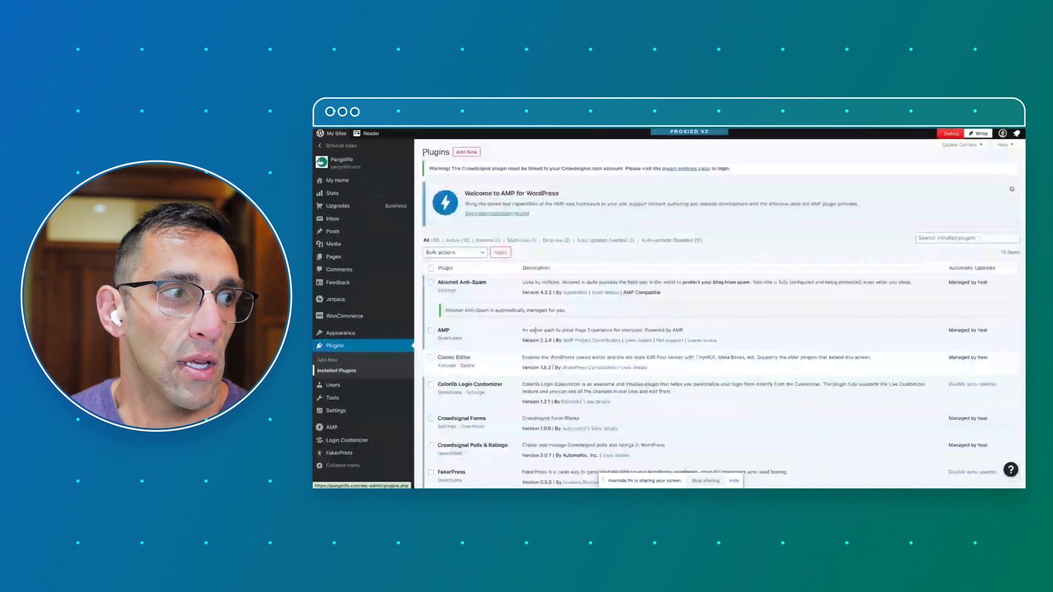
- Scroll the installed plugins list past Colorlib Login Customizer to Crowdsignal, FakerPress and Jetpack
scroll("down", 3)
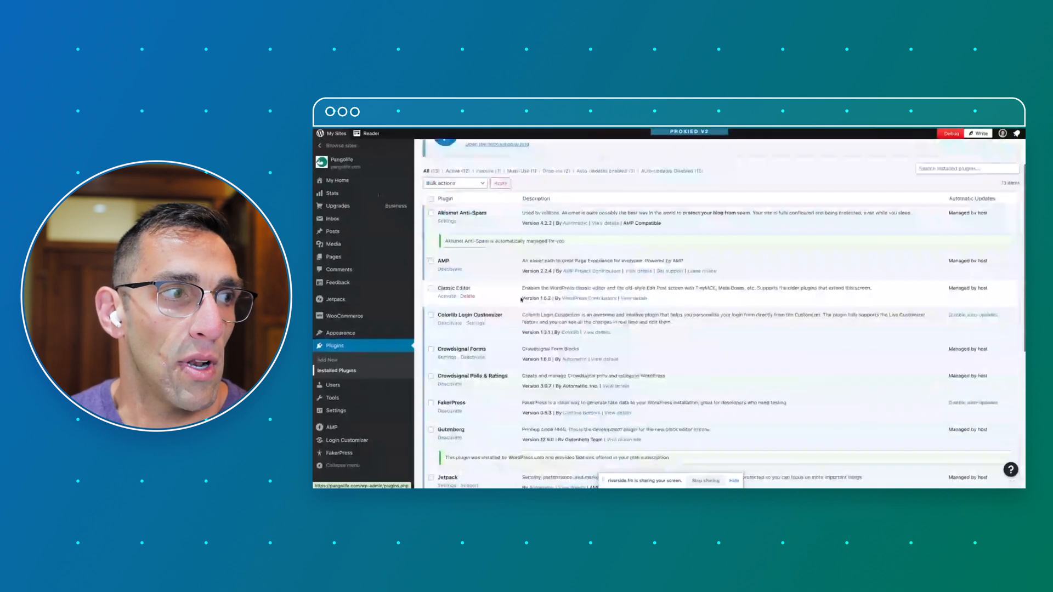